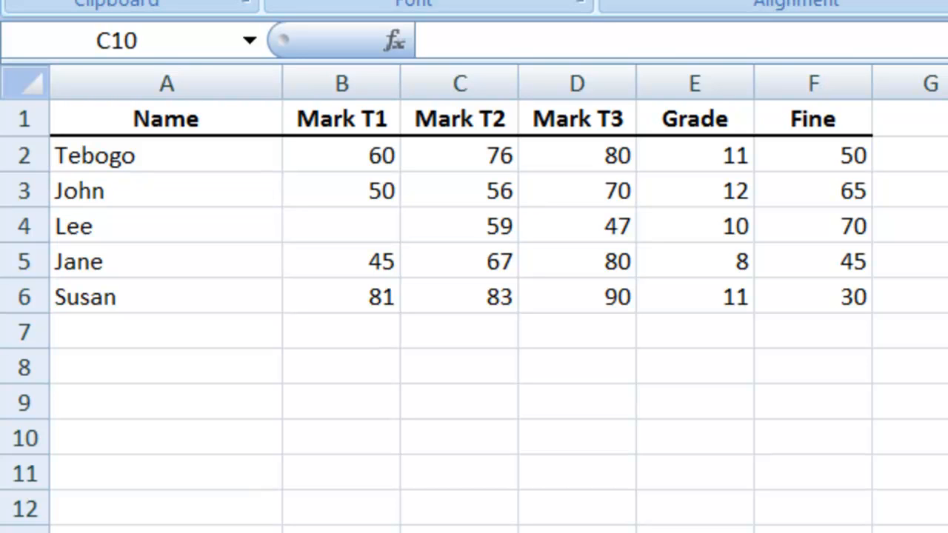
- Begin a formula with = in cell C10 below the marks table
{"action": "left_click", "coordinate": [459, 437]}
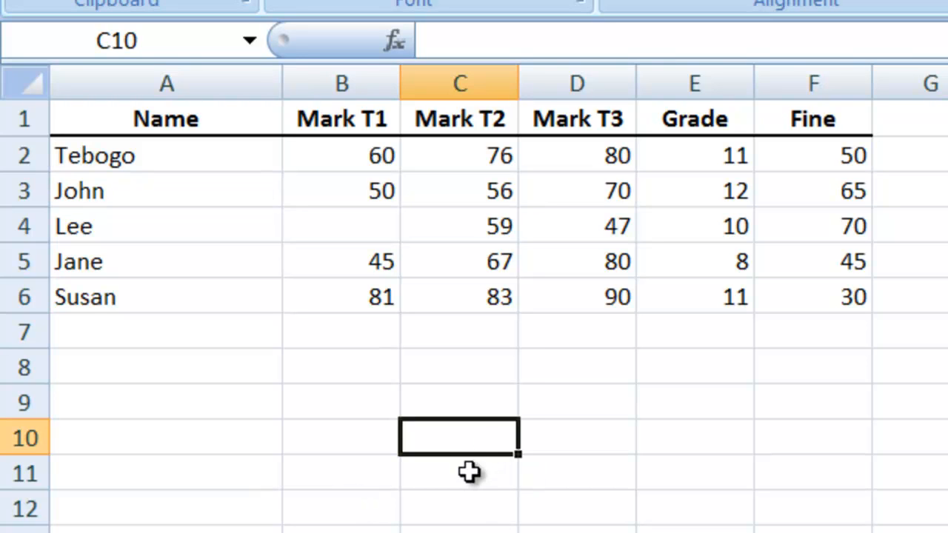
{"action": "mouse_move", "coordinate": [480, 450]}
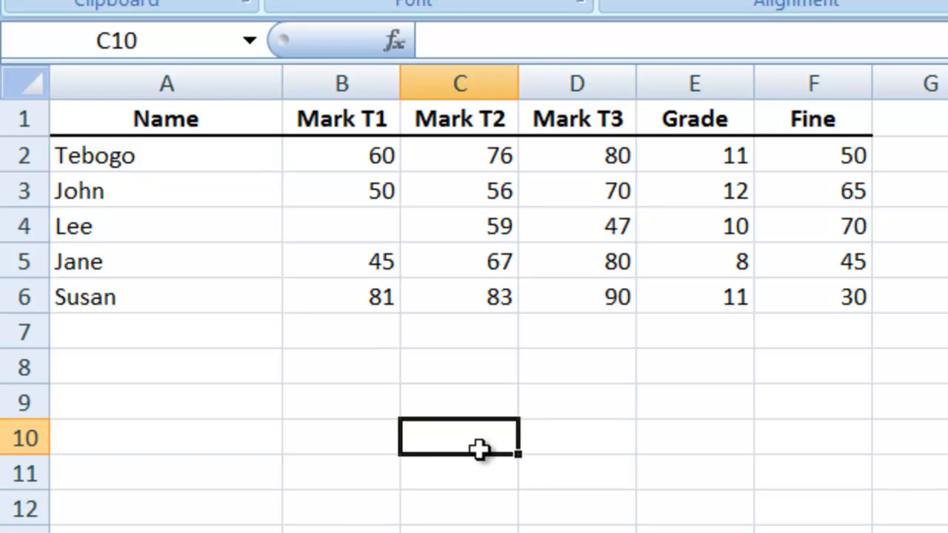
{"action": "type", "text": "="}
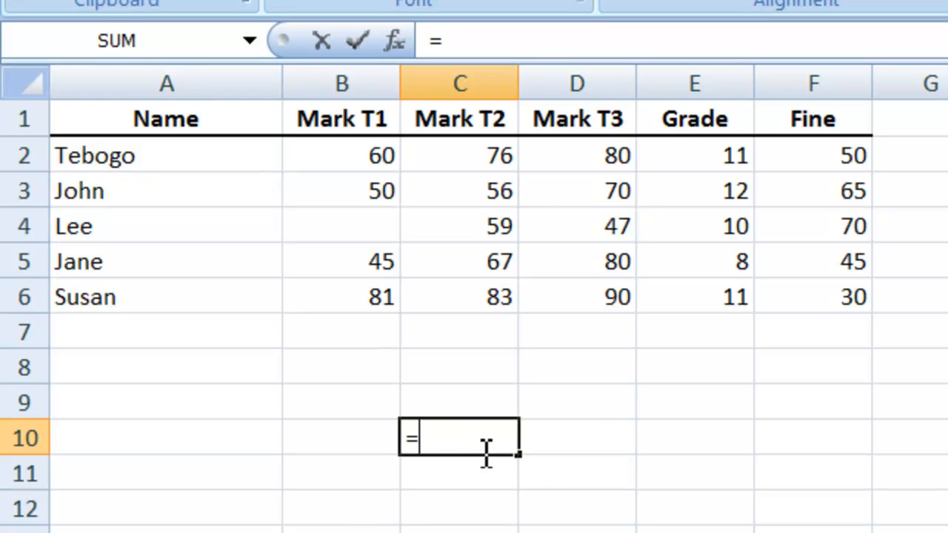
- Complete =LARGE(C2:C6,3) so C10 returns 67, the third largest Mark T2
{"action": "type", "text": "large"}
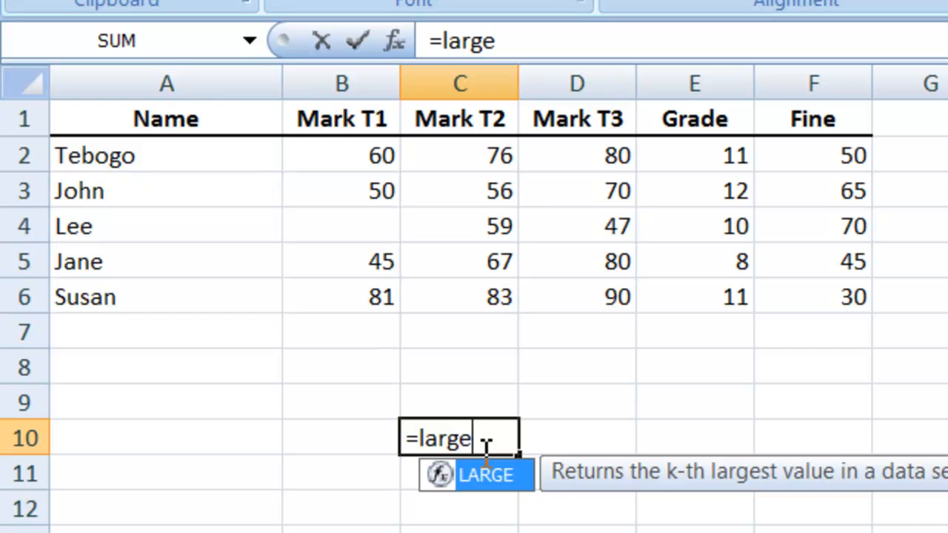
{"action": "type", "text": "("}
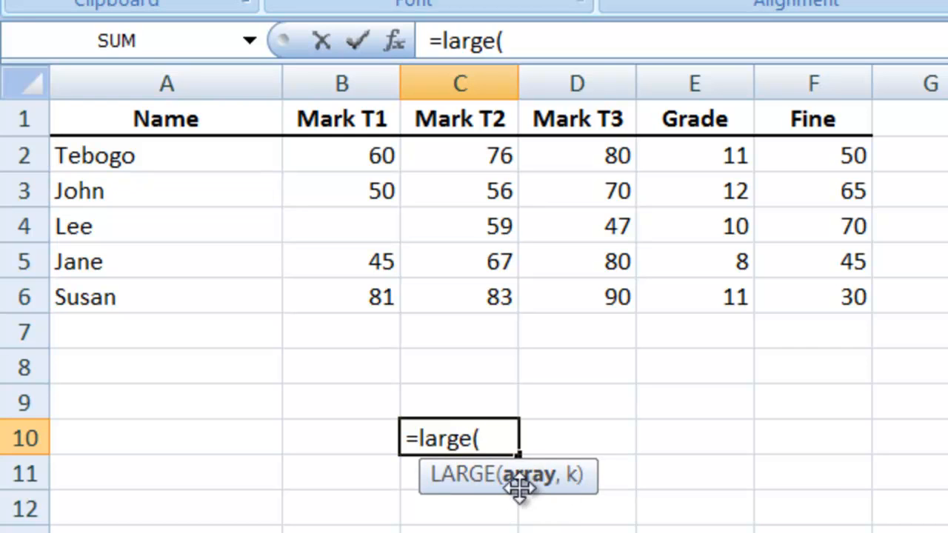
{"action": "mouse_move", "coordinate": [496, 151]}
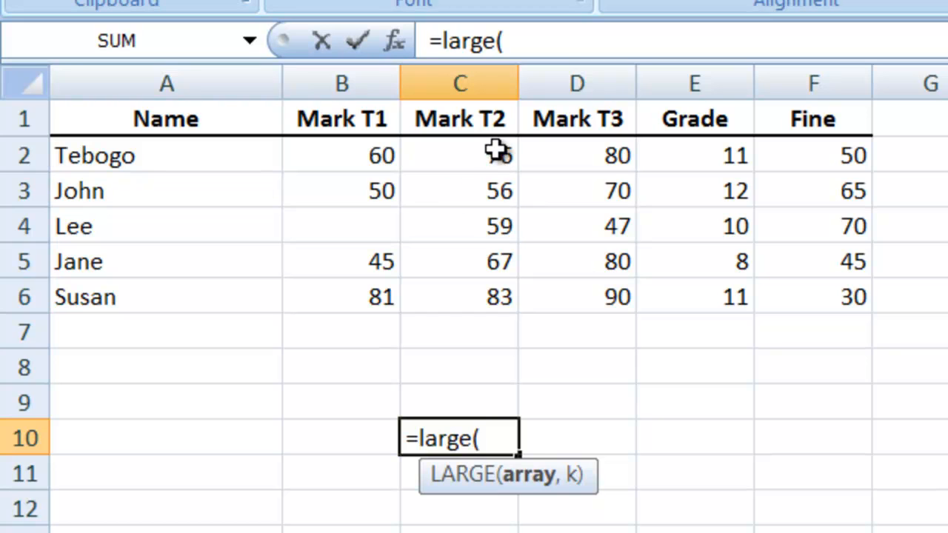
{"action": "left_click_drag", "start_coordinate": [459, 156], "coordinate": [459, 296]}
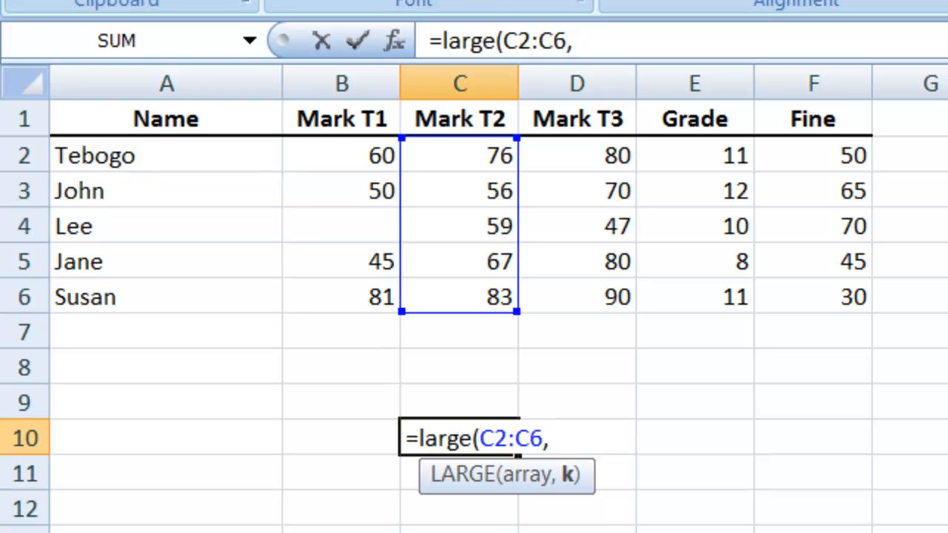
{"action": "type", "text": "3"}
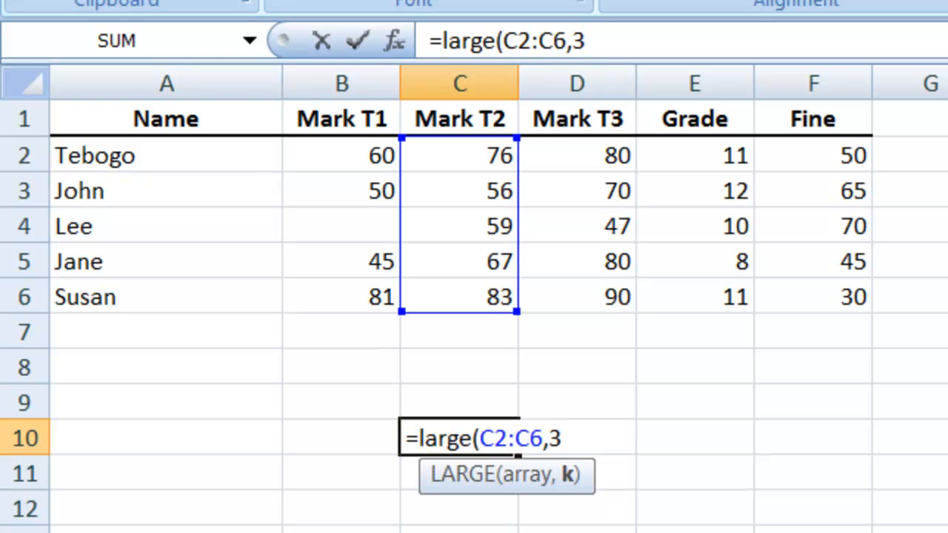
{"action": "type", "text": ")"}
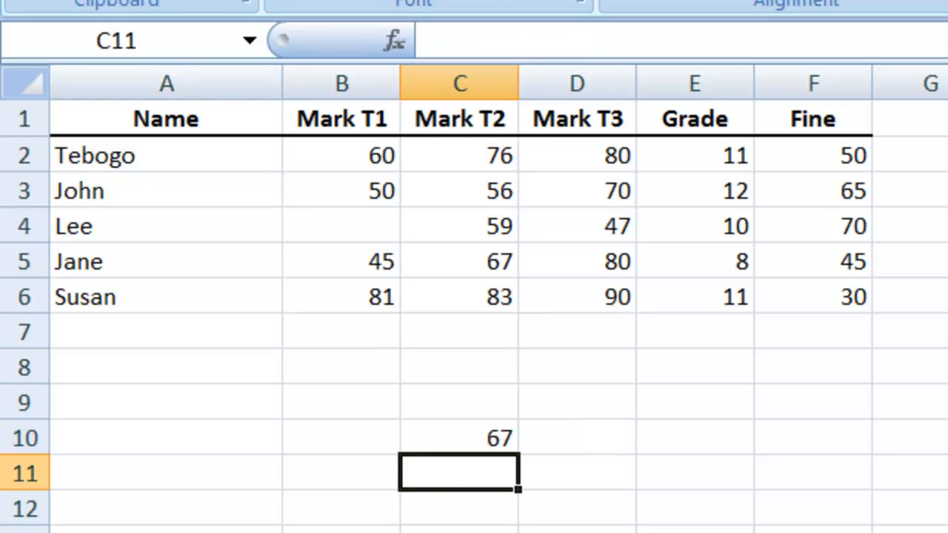
{"action": "mouse_move", "coordinate": [527, 437]}
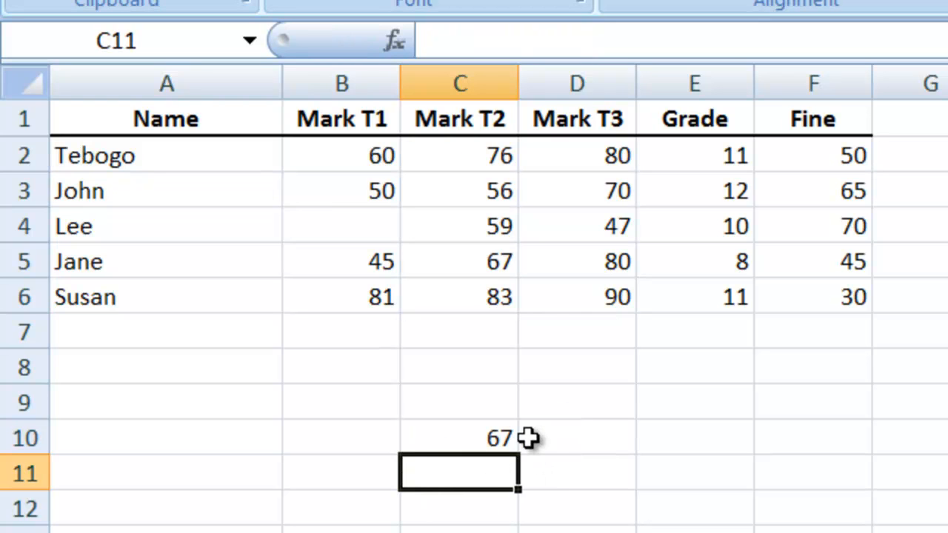
{"action": "mouse_move", "coordinate": [530, 306]}
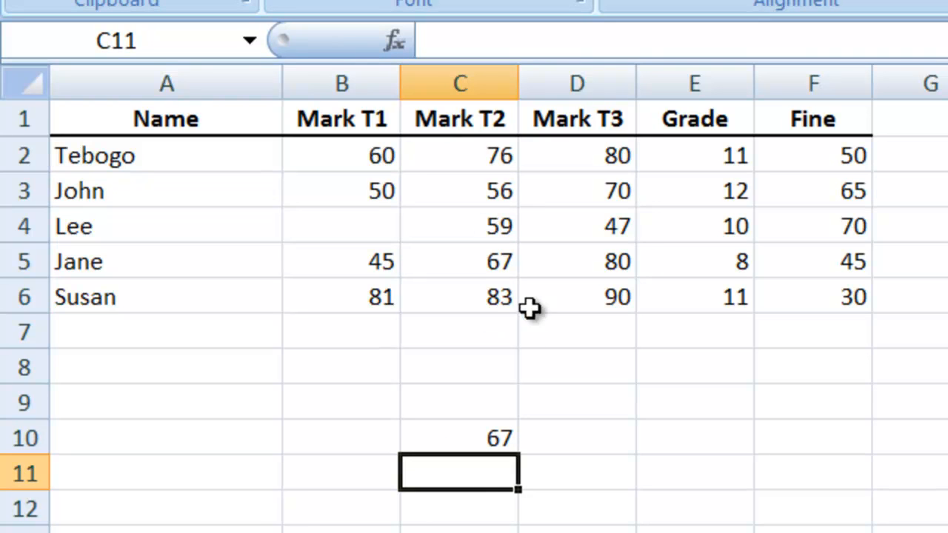
{"action": "mouse_move", "coordinate": [502, 302]}
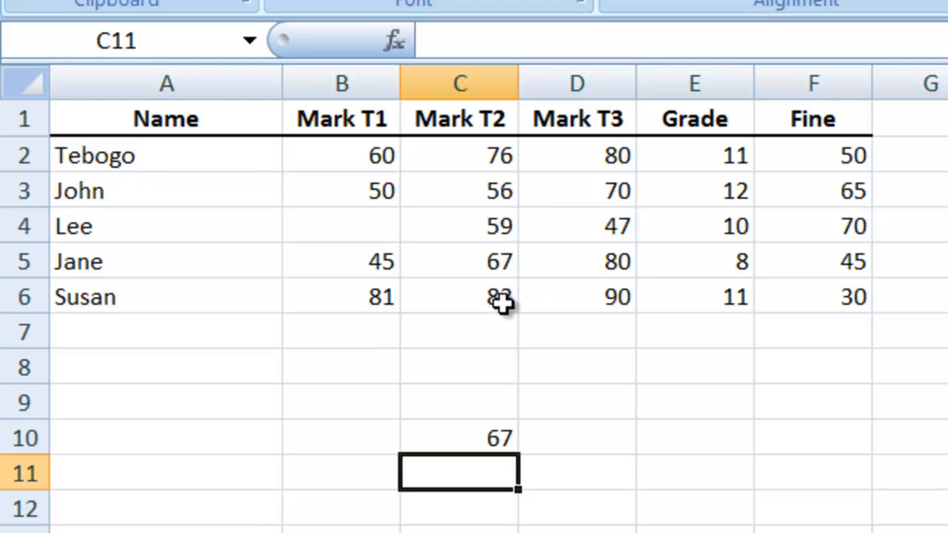
{"action": "mouse_move", "coordinate": [507, 154]}
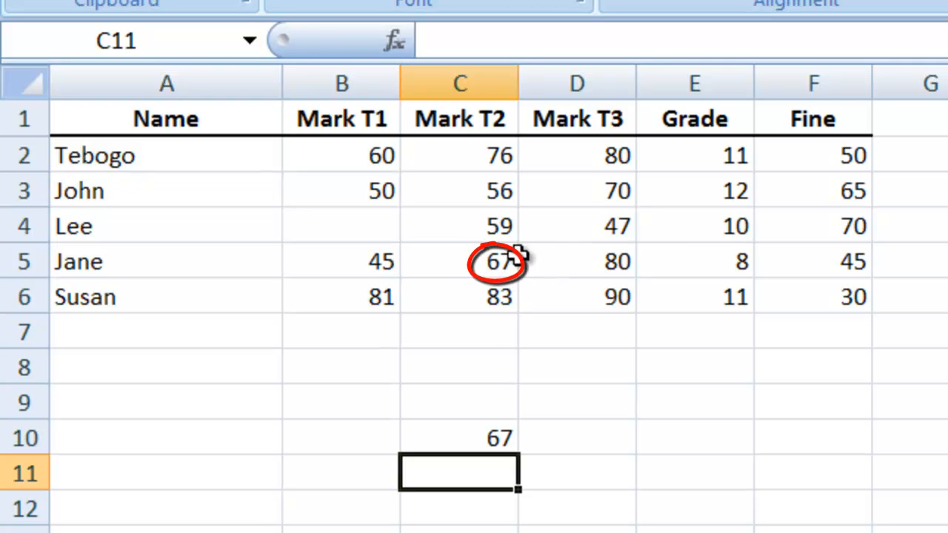
{"action": "mouse_move", "coordinate": [738, 479]}
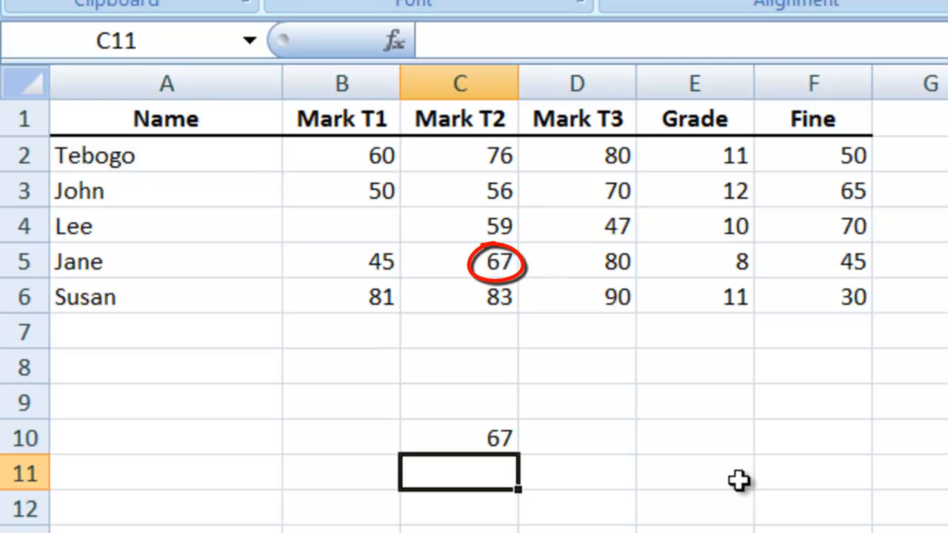